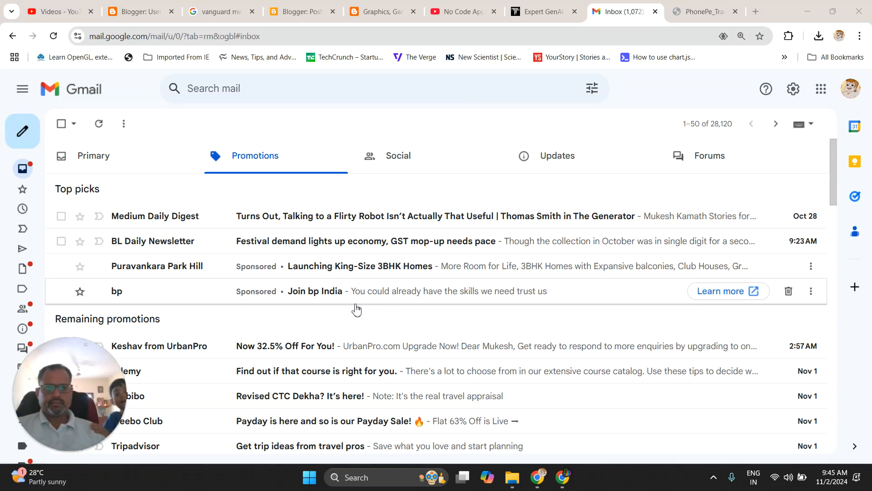
mouse_move(362, 324)
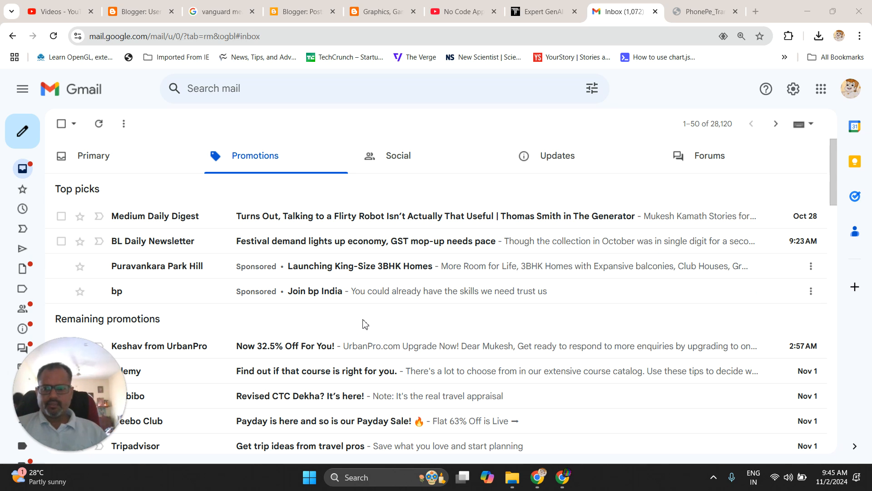
mouse_move(84, 283)
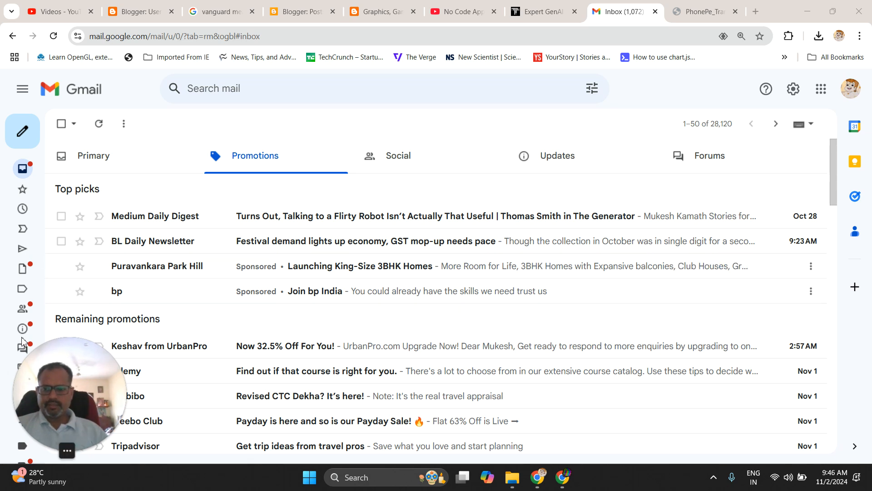
mouse_move(223, 291)
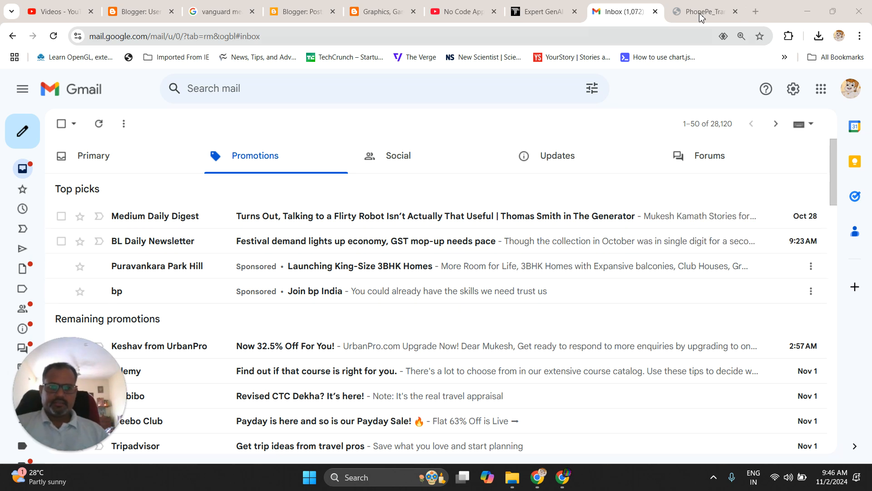
Step: Bring up the PhonePe transaction statement tab and page to the Mar 25–26, 2024 entries
left_click(699, 11)
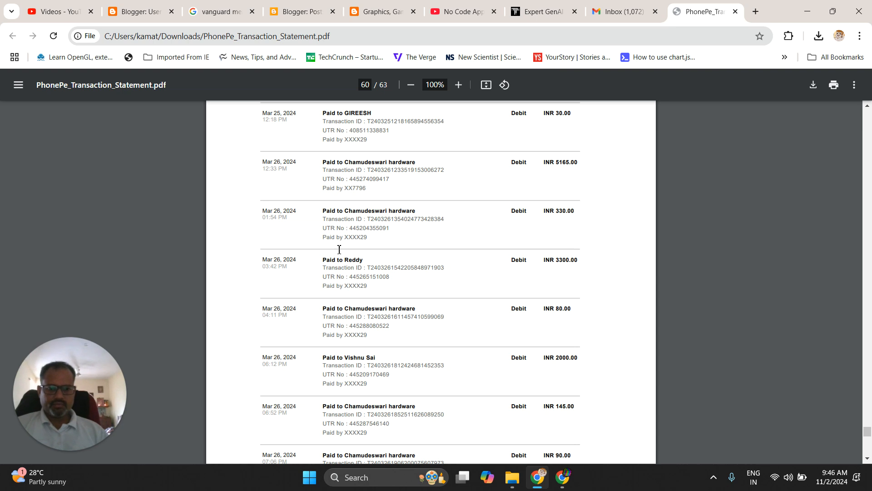
mouse_move(386, 309)
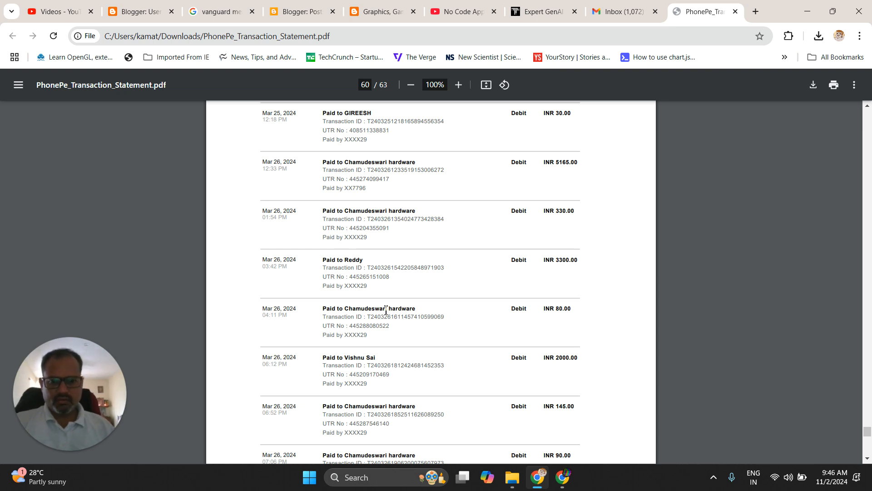